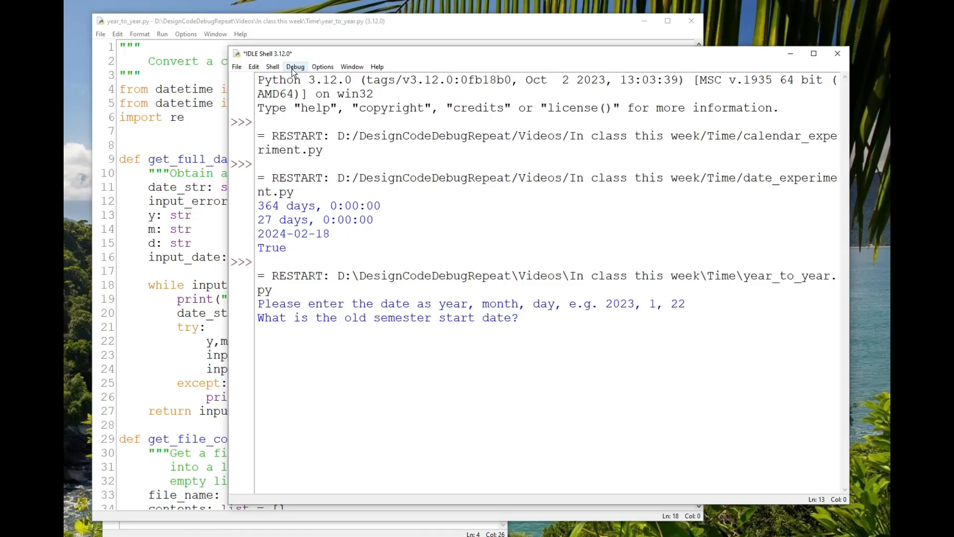
# Enter the old start date 2023, 1, 23 and begin the file name spring_2023
pyautogui.write('2023, 1, 23')
pyautogui.write('2024, 1, 22')
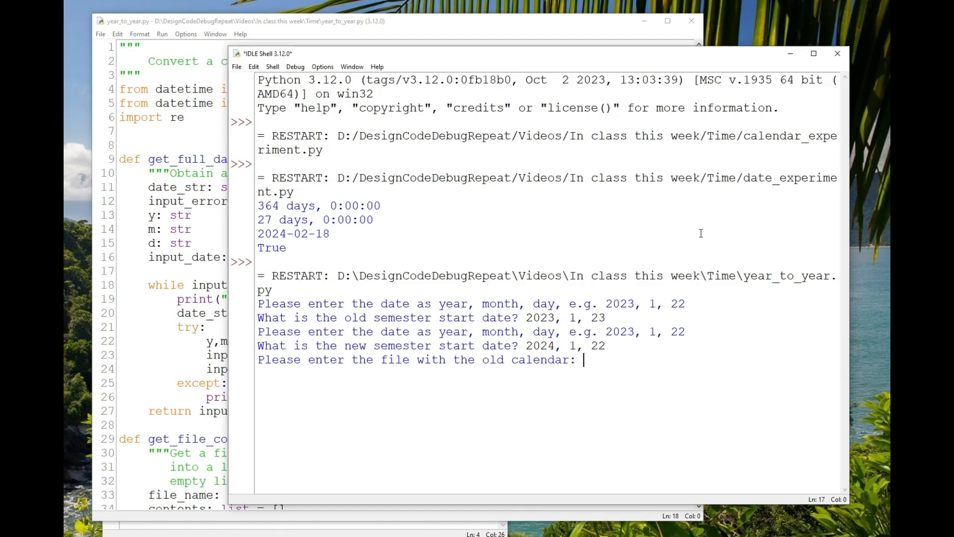
pyautogui.write('spring_2023.')
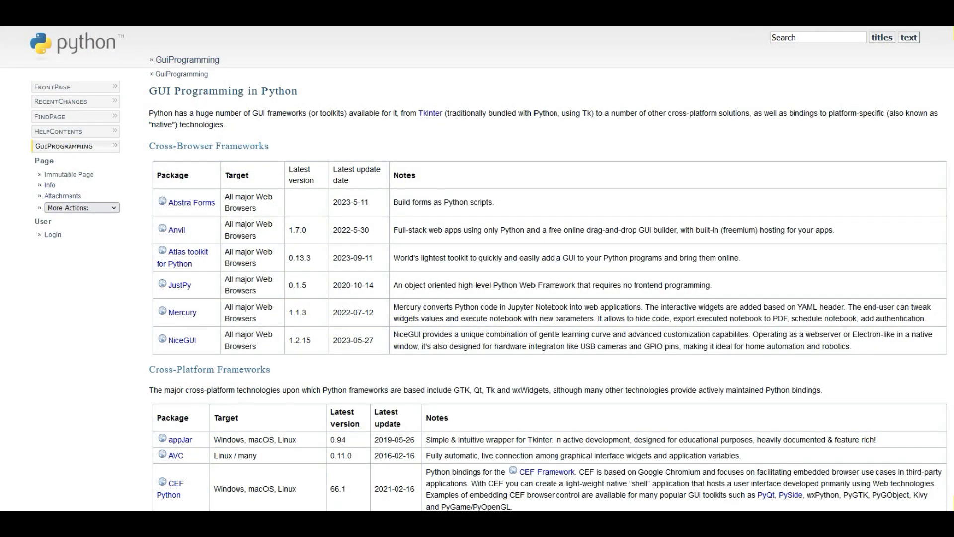
# Scroll the GUI Programming page down to the Cross-Platform Frameworks table with Kivy and PyGame
pyautogui.scroll(-3)
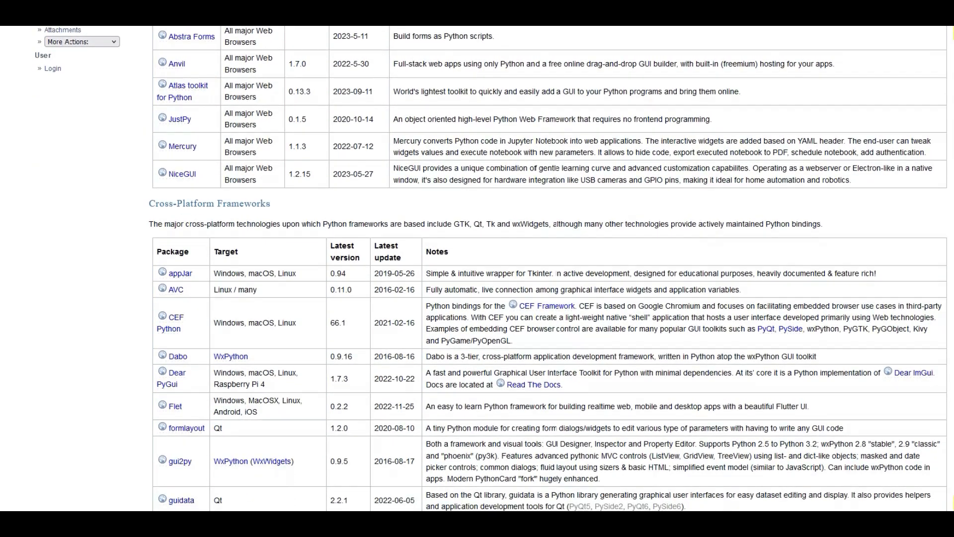
pyautogui.scroll(-3)
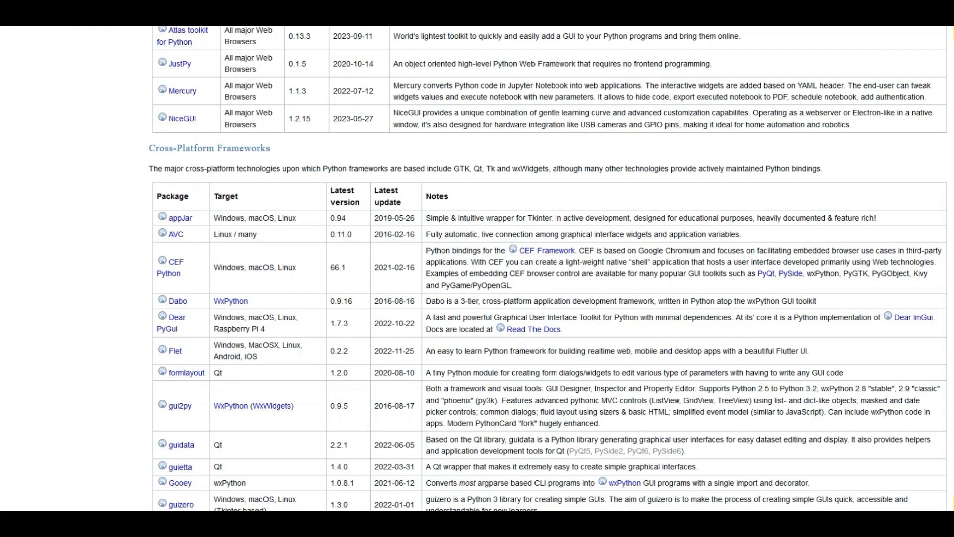
pyautogui.scroll(-3)
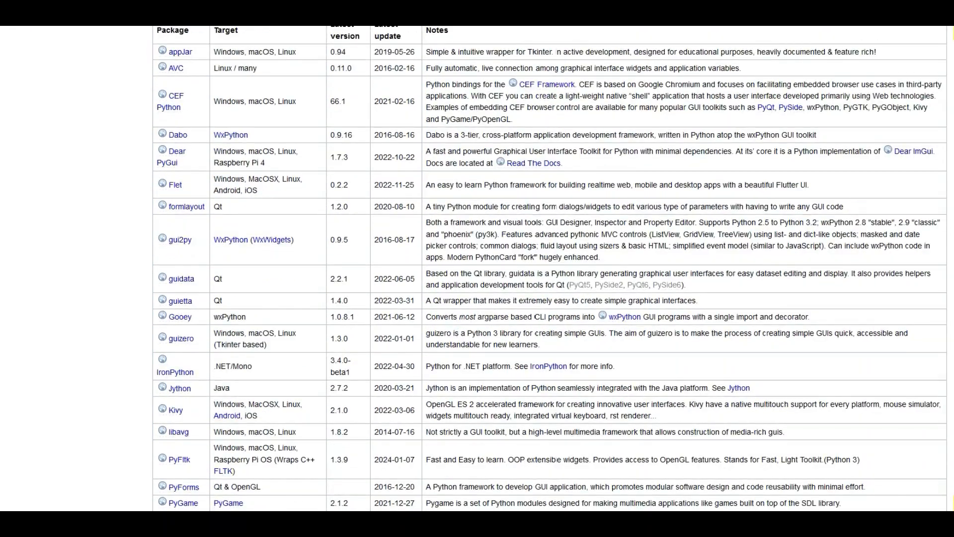
pyautogui.scroll(-3)
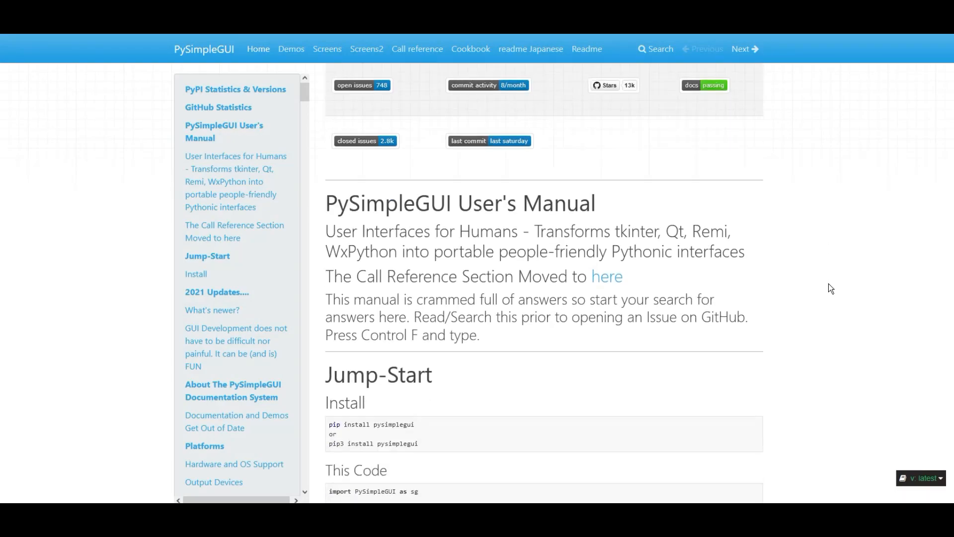
# Review the Jump-Start section and note the pip install pysimplegui command
pyautogui.scroll(-3)
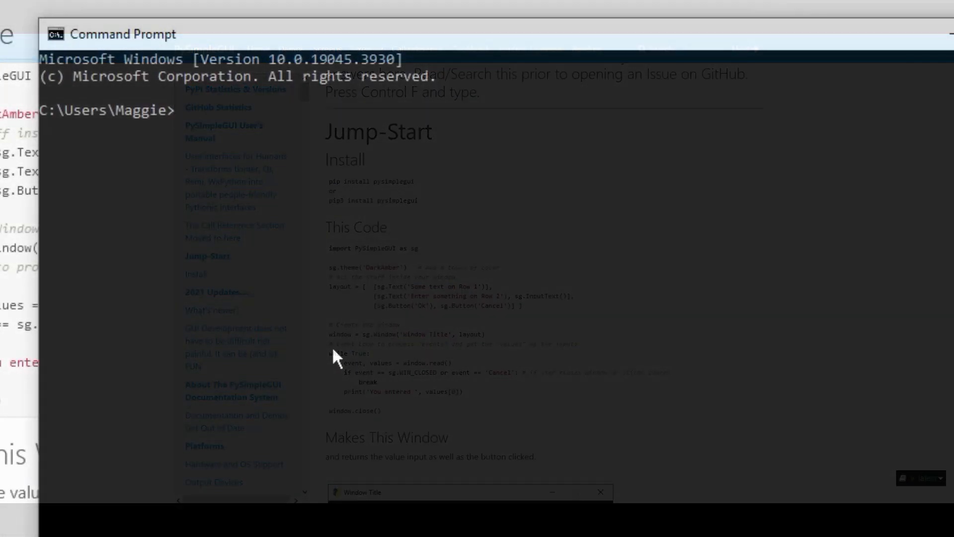
pyautogui.write('pip install pysi')
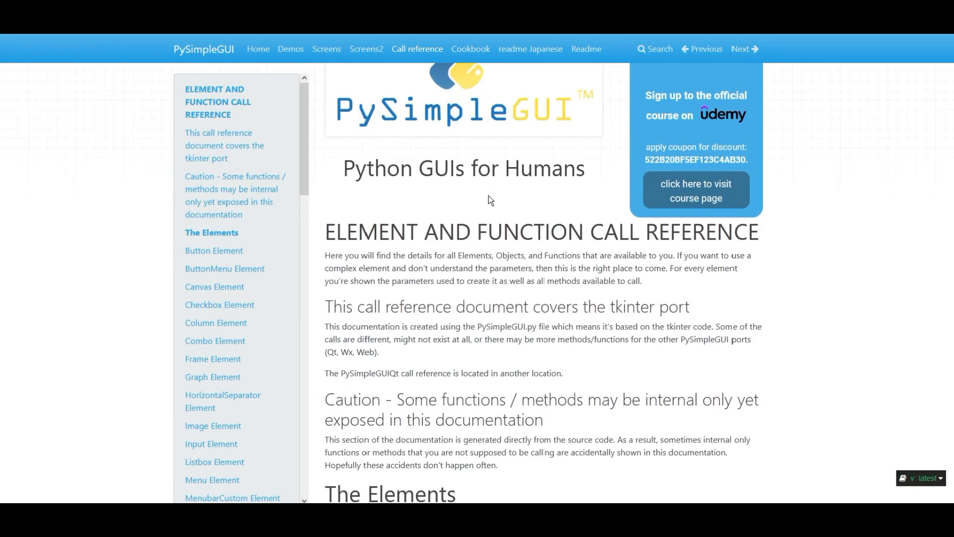
# Browse past the Button Element entry and begin a list comprehension '[x for x in'
pyautogui.scroll(-3)
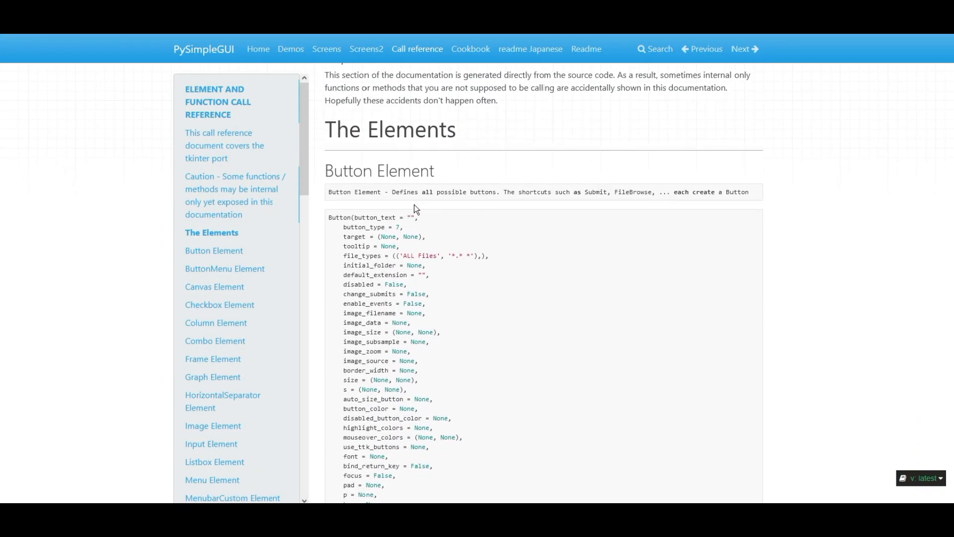
pyautogui.moveTo(520, 207)
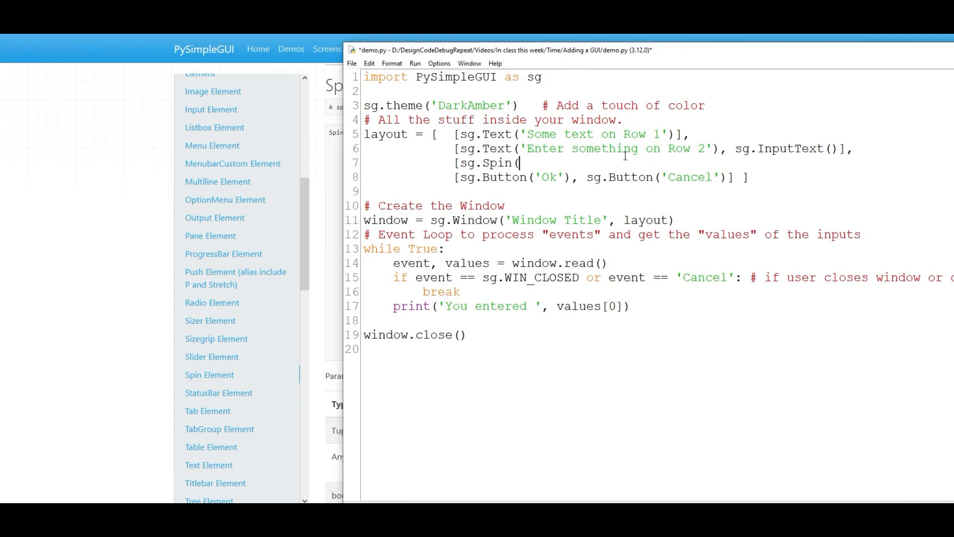
pyautogui.write('[x for x in')
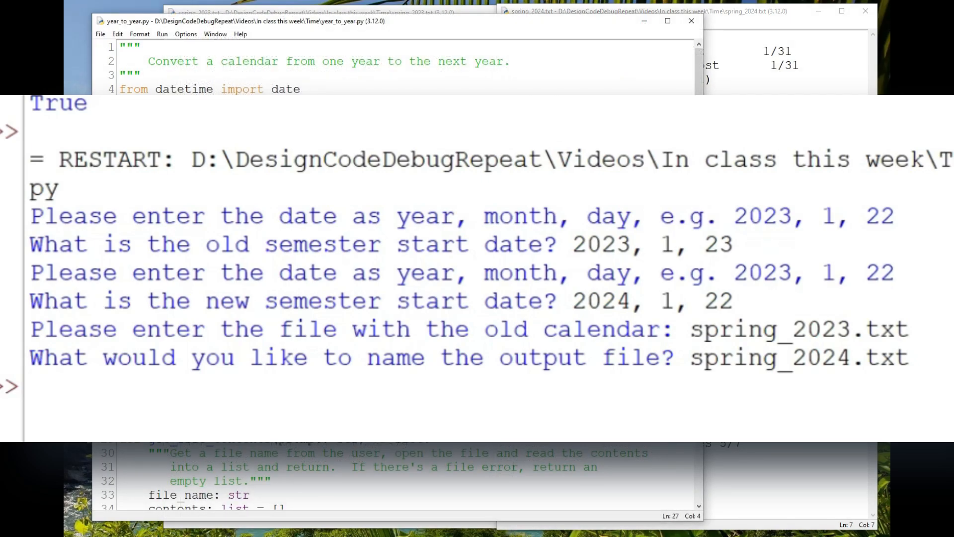
# Scroll the demo.py layout down to the spin row of 0–30 and the FileBrowse row
pyautogui.scroll(-3)
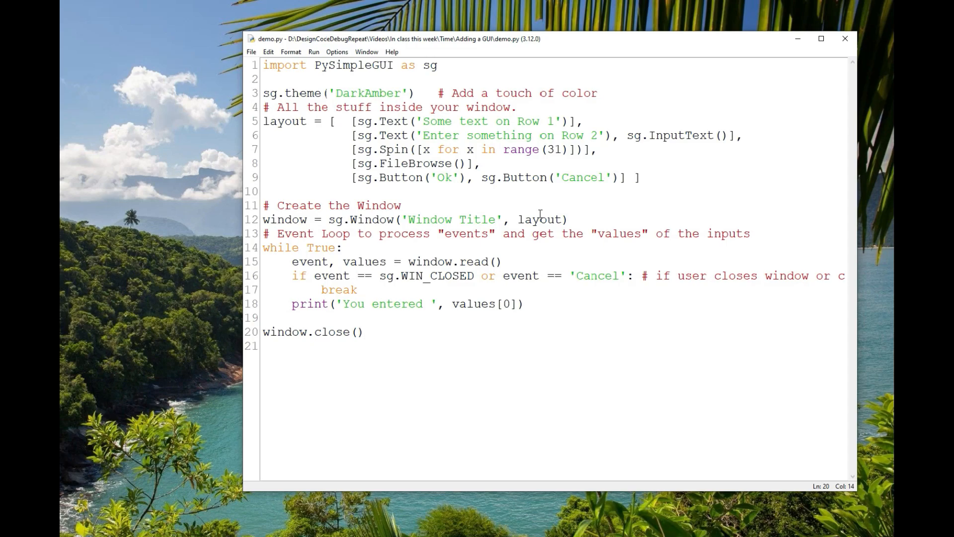
# Save demo.py as calendar_gui.py with the event loop driven by a running flag
pyautogui.click(364, 332)
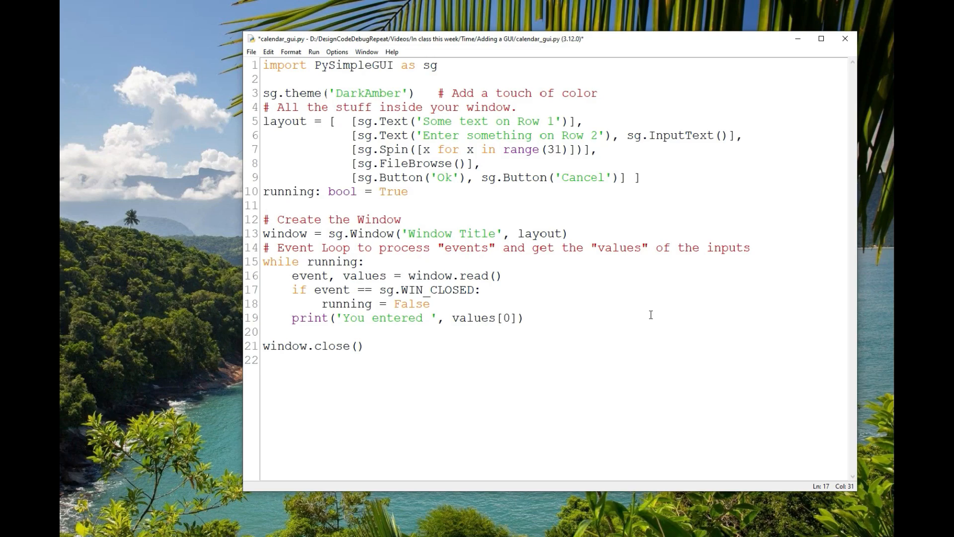
pyautogui.click(487, 289)
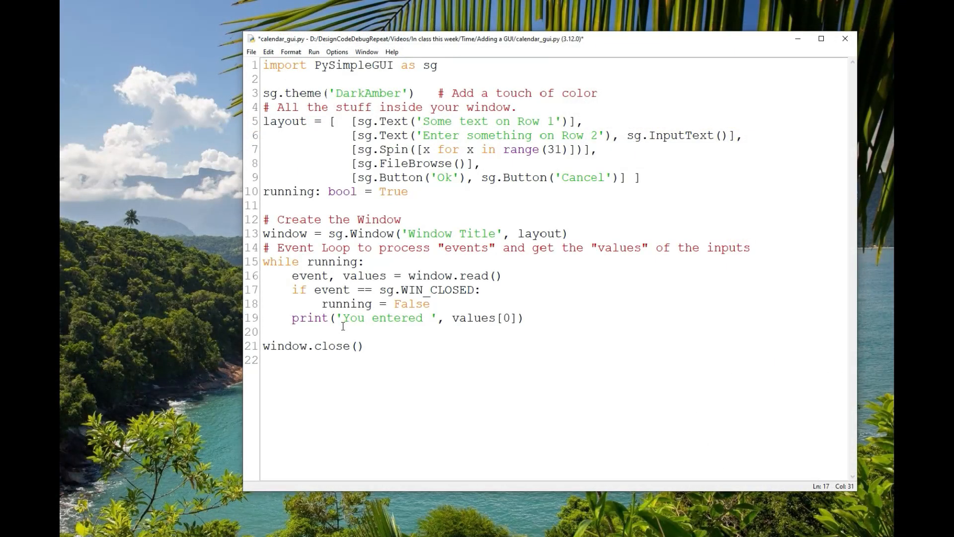
# Add 'event: str' and 'values: dict' declarations below the running flag on line 16
pyautogui.click(487, 291)
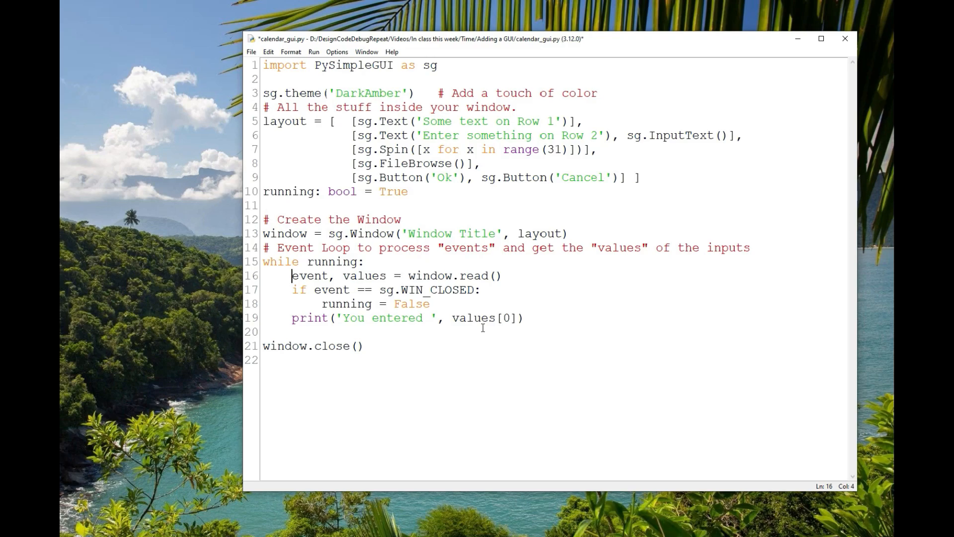
pyautogui.doubleClick(309, 275)
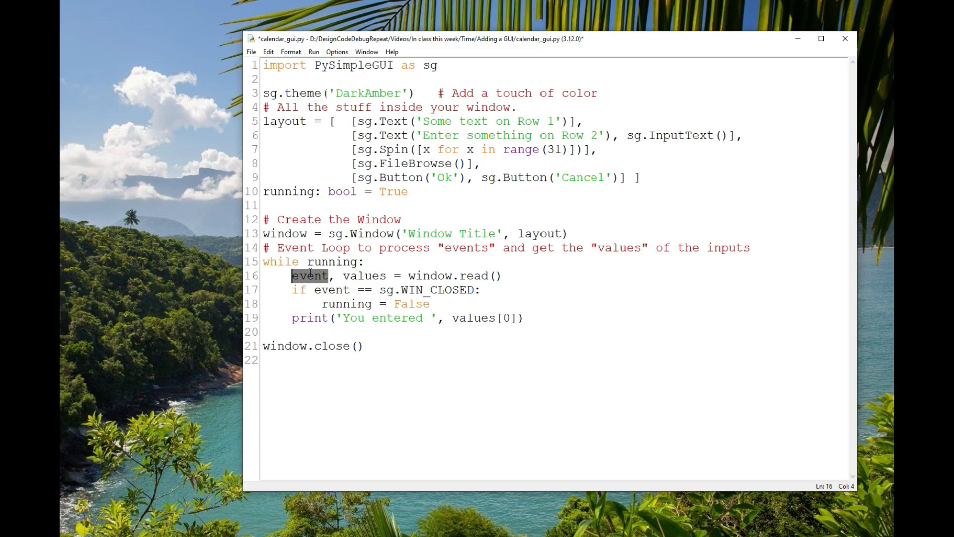
pyautogui.click(375, 277)
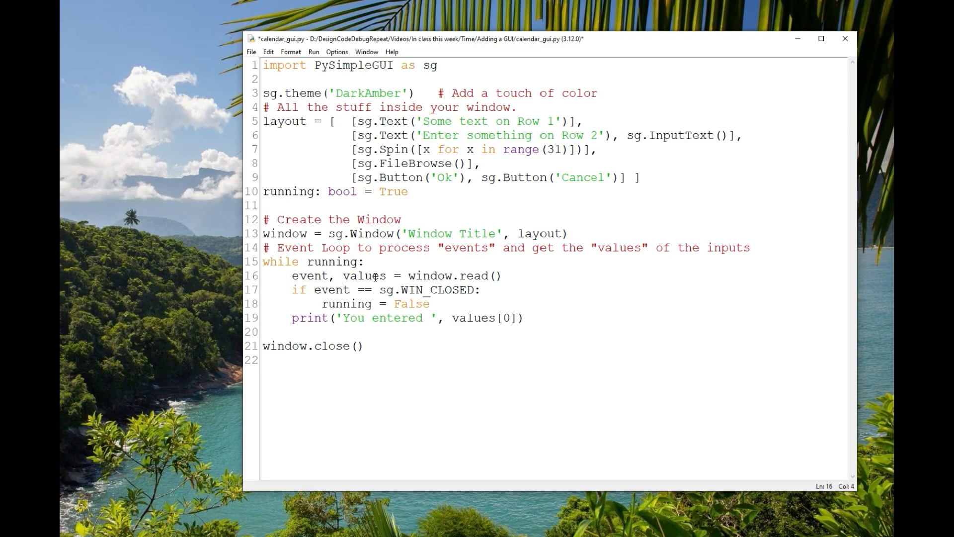
pyautogui.doubleClick(363, 280)
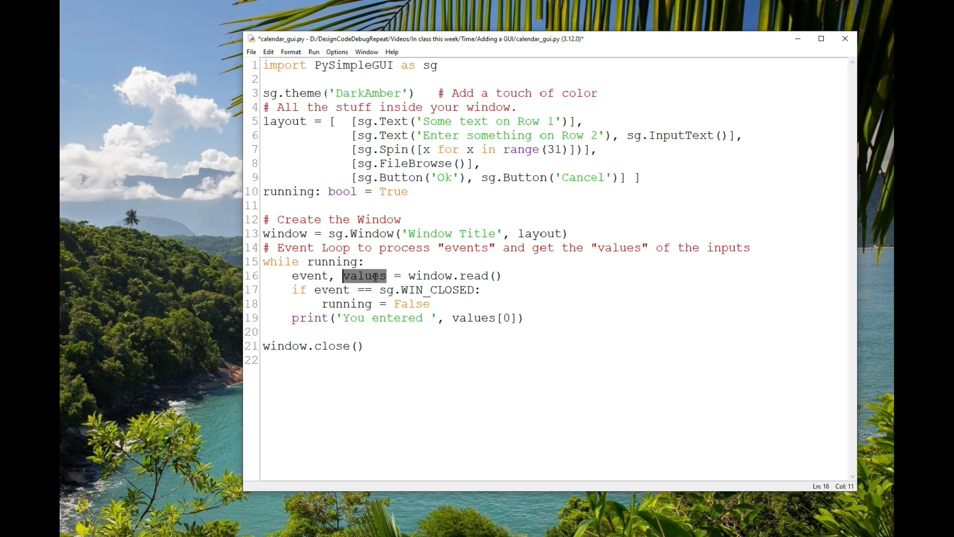
pyautogui.moveTo(375, 278)
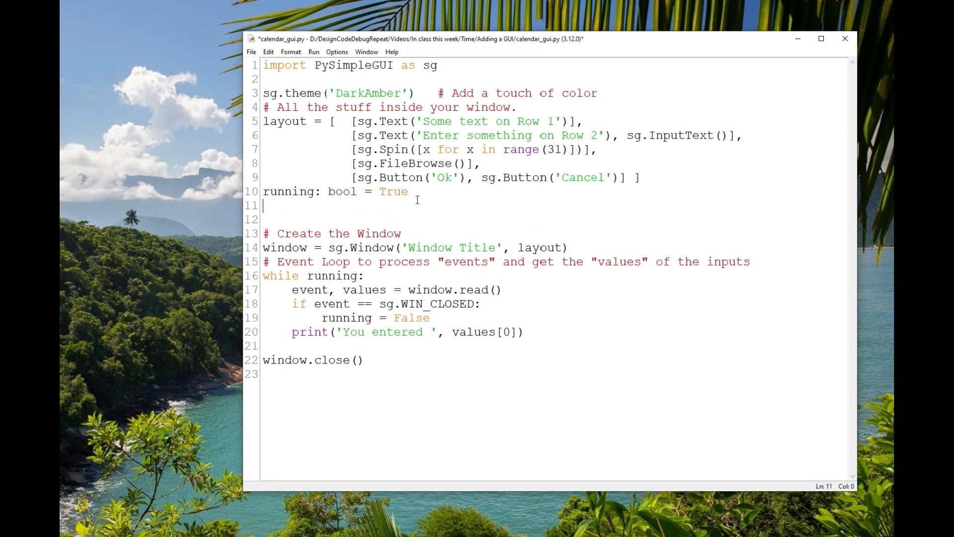
pyautogui.write('event: str')
pyautogui.click(554, 219)
pyautogui.write('values: dict')
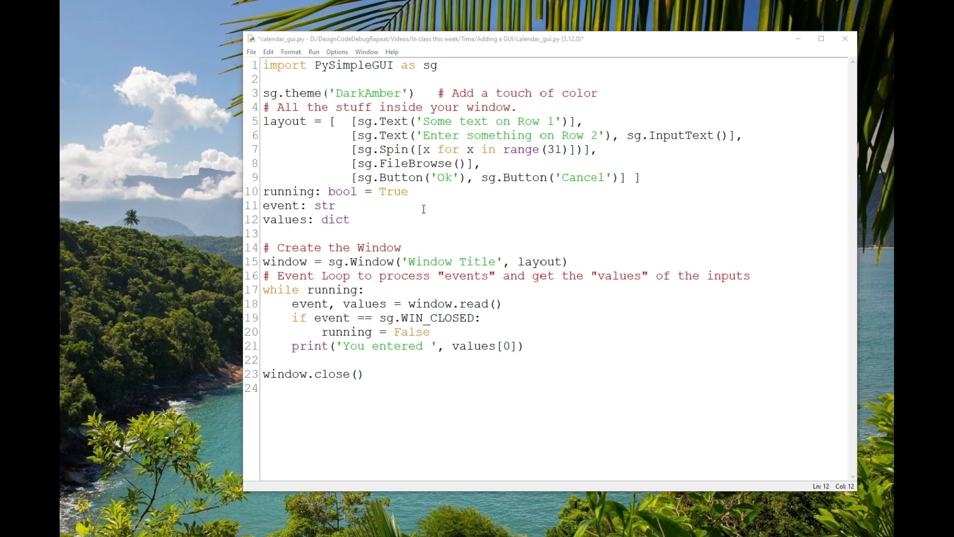
pyautogui.moveTo(464, 152)
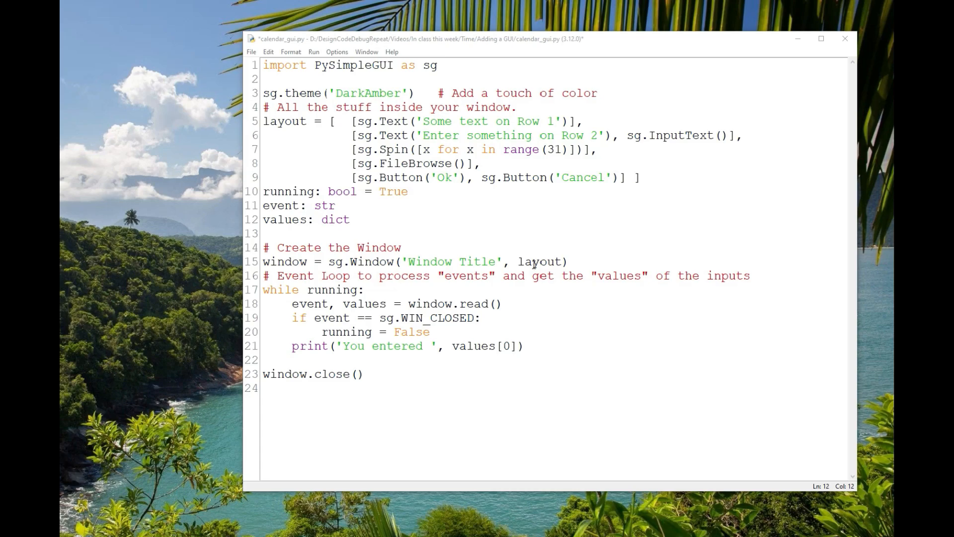
pyautogui.moveTo(347, 315)
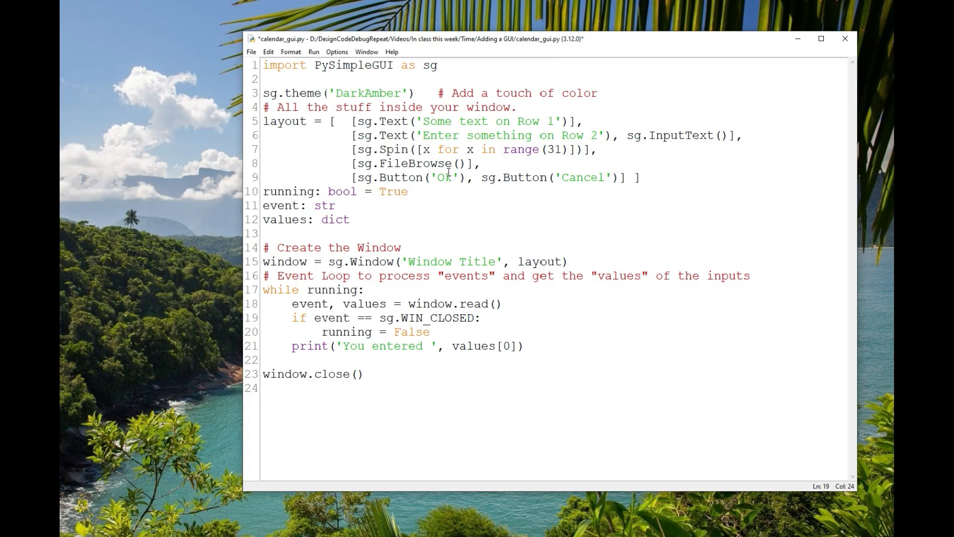
pyautogui.click(434, 318)
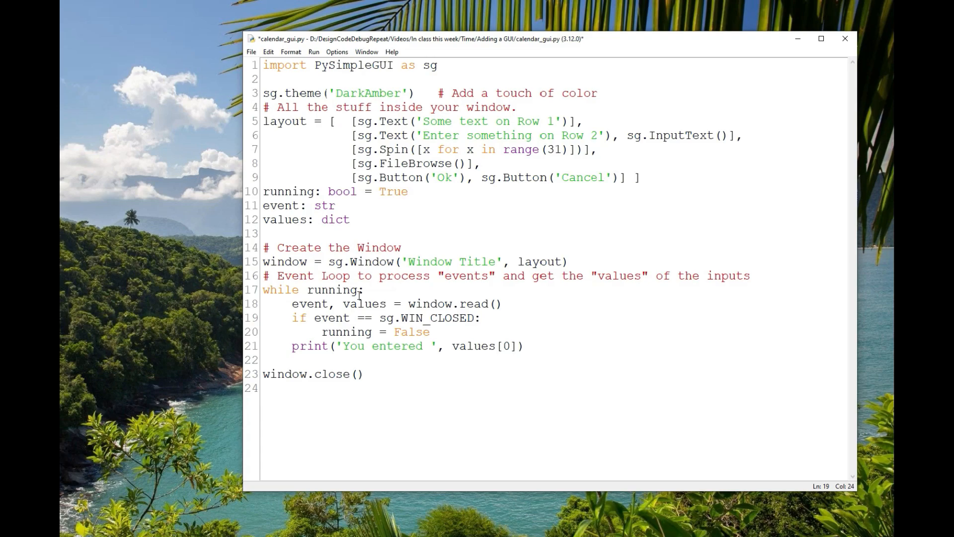
pyautogui.moveTo(342, 332)
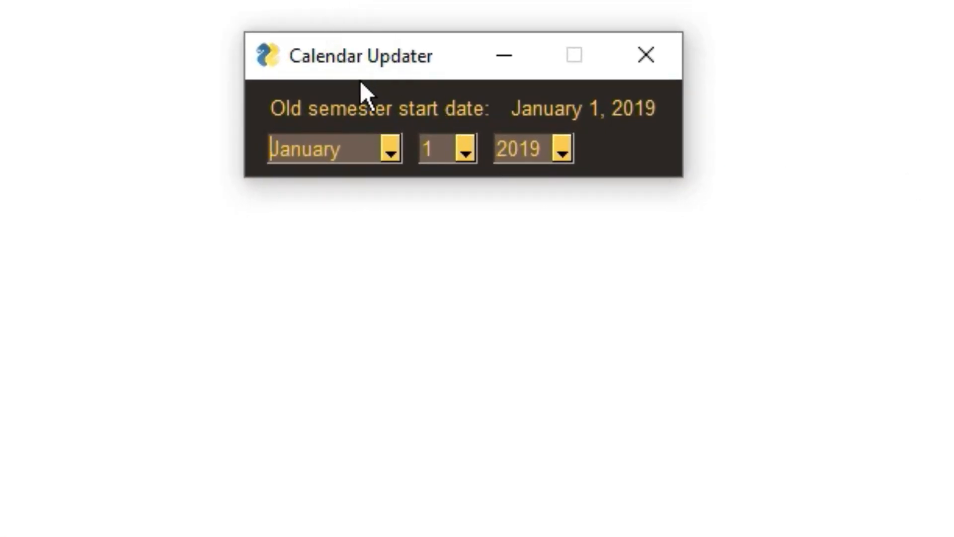
pyautogui.moveTo(386, 64)
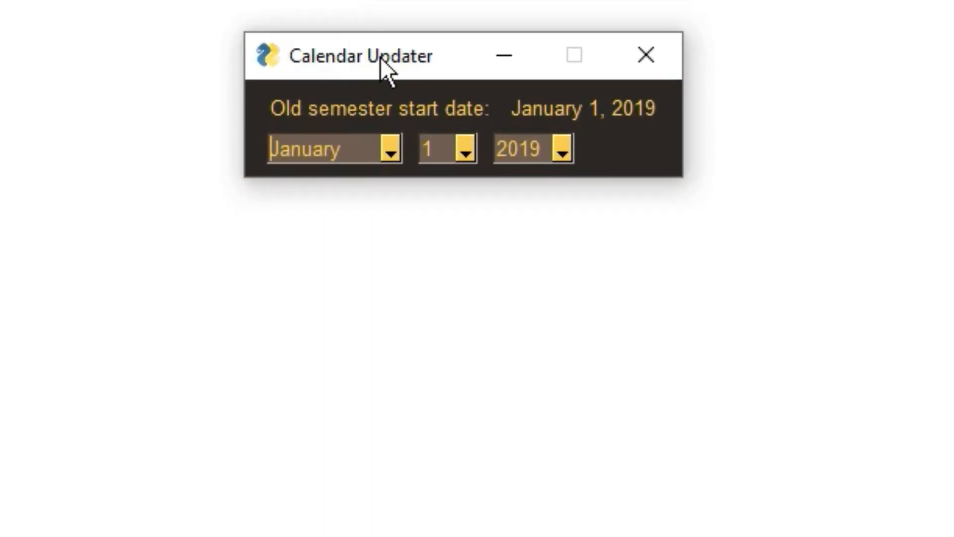
pyautogui.moveTo(438, 122)
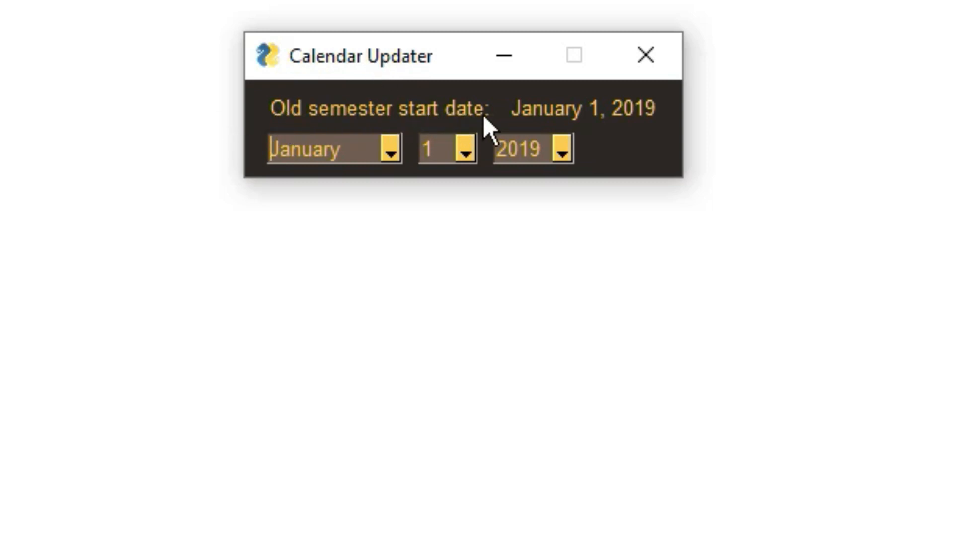
pyautogui.moveTo(625, 128)
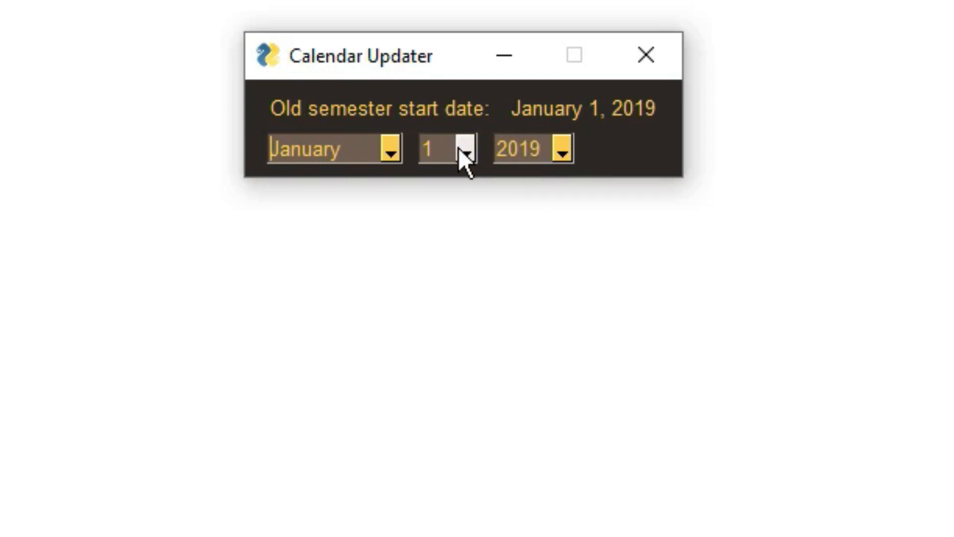
# Choose day 31 from the start-date day list, making it January 31, 2019
pyautogui.click(463, 148)
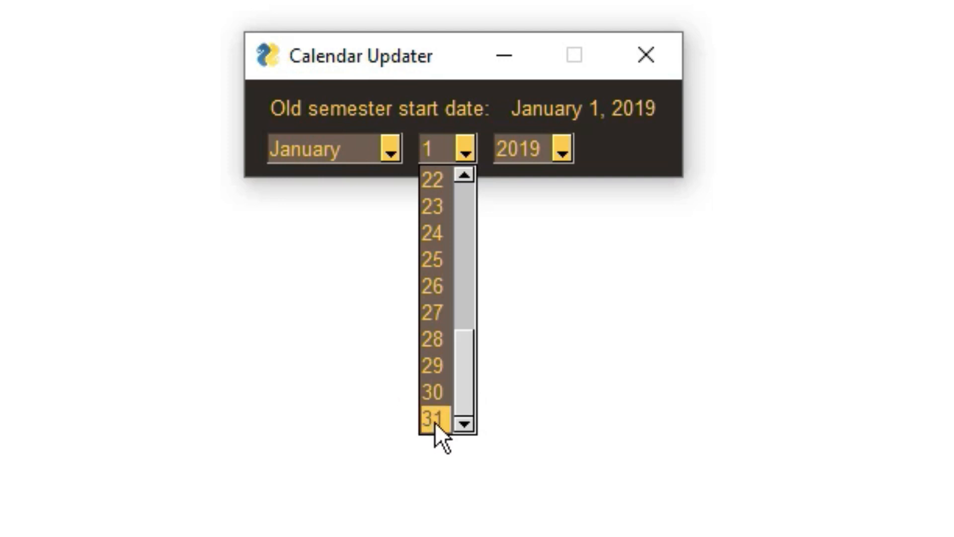
pyautogui.click(431, 416)
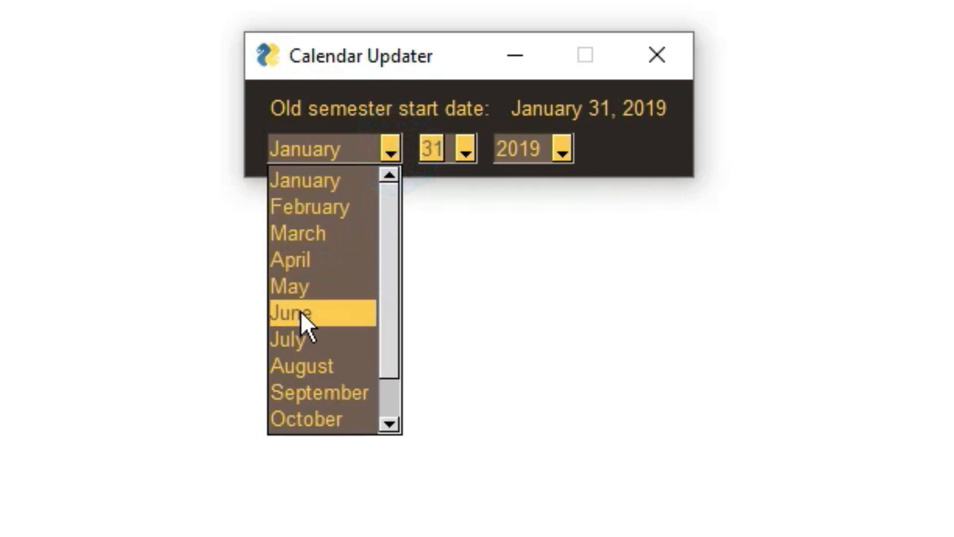
# Set the start month to June and check its day list
pyautogui.click(292, 312)
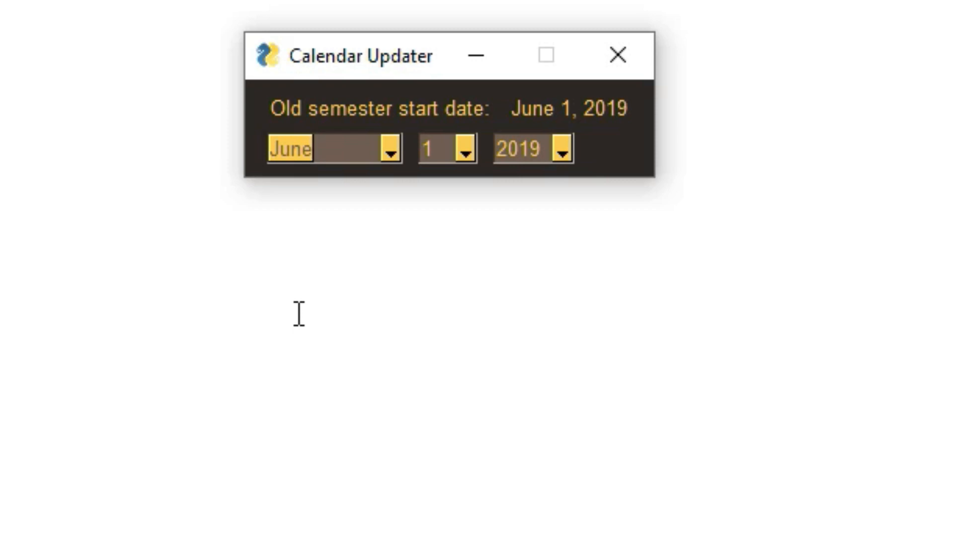
pyautogui.click(464, 148)
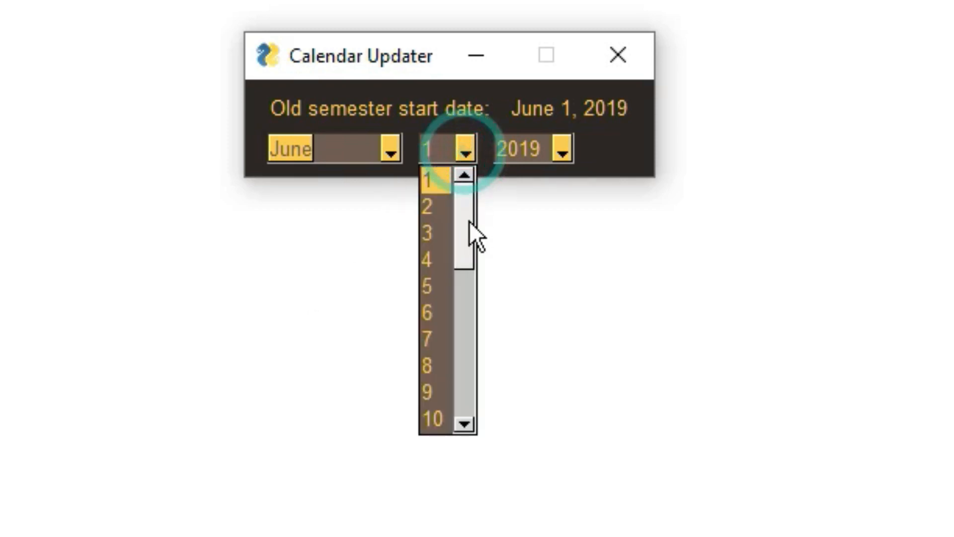
pyautogui.scroll(-3)
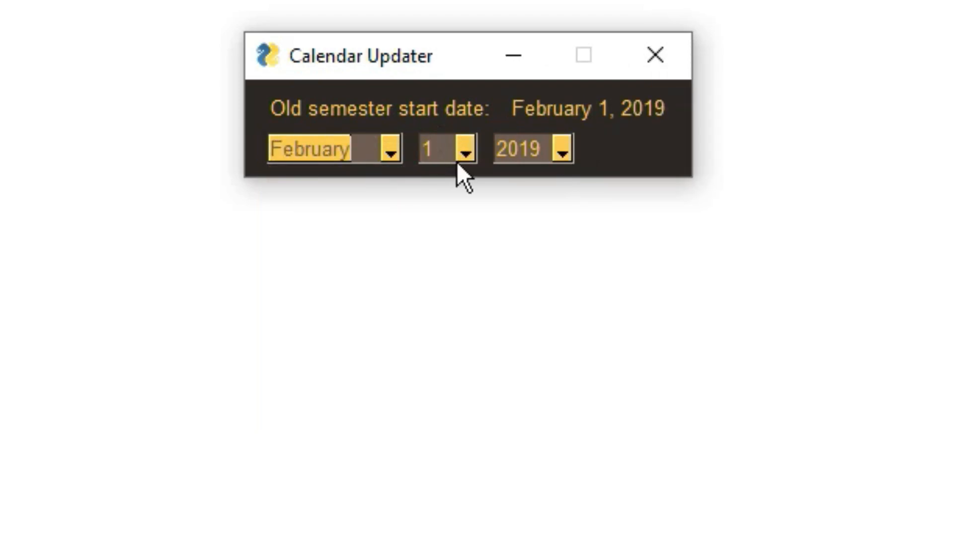
# Set the start year to 2020 and confirm February's day list ends at 29
pyautogui.click(464, 148)
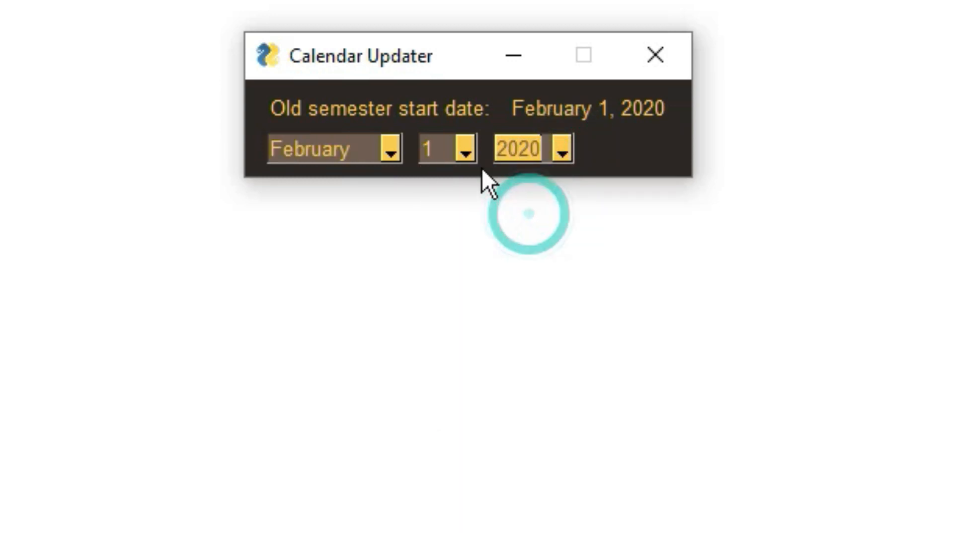
pyautogui.click(462, 148)
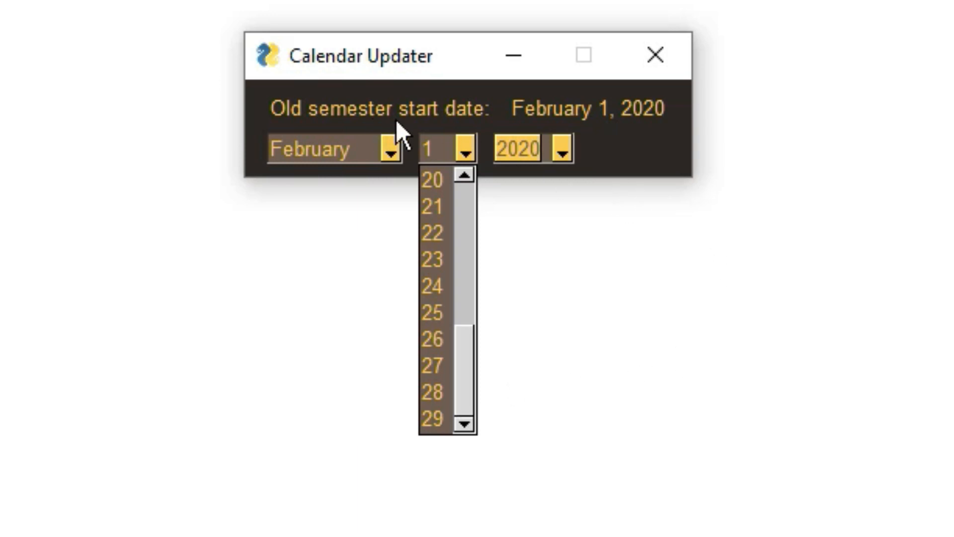
pyautogui.moveTo(642, 146)
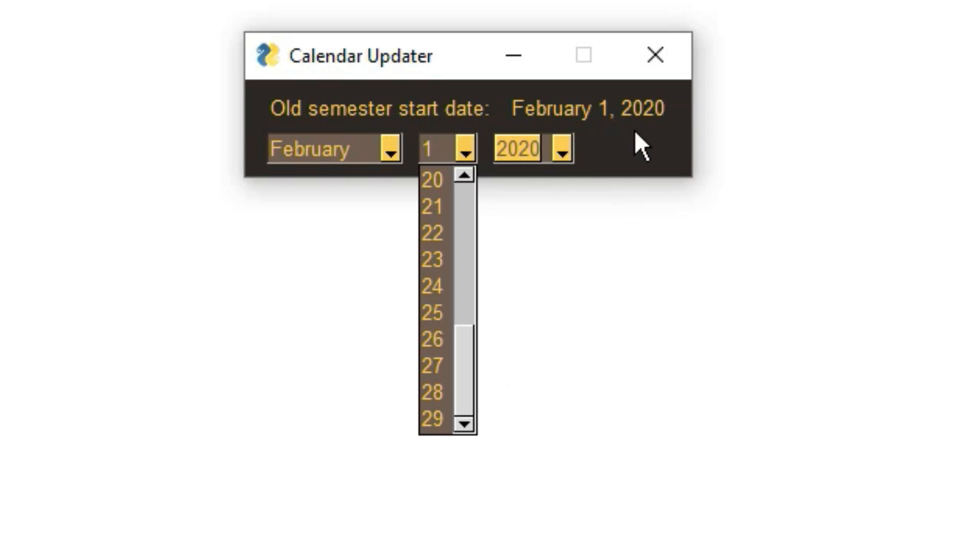
pyautogui.click(431, 286)
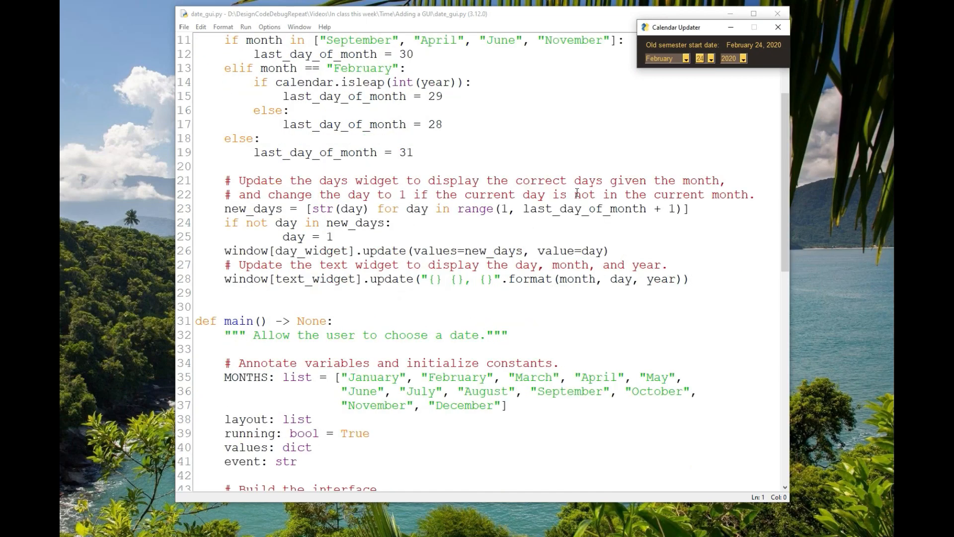
# Scroll date_gui.py to main() showing the month list, annotations and DarkAmber layout code
pyautogui.scroll(-3)
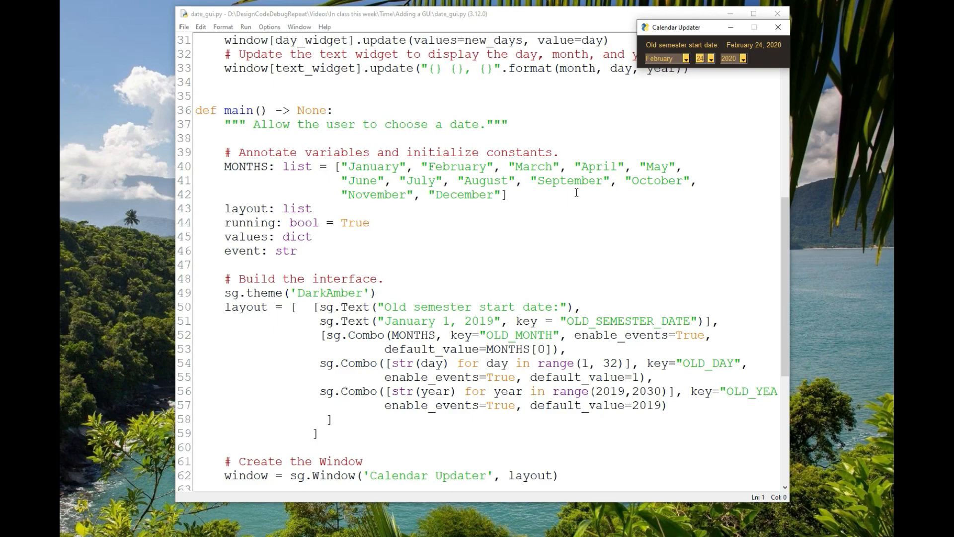
pyautogui.scroll(-3)
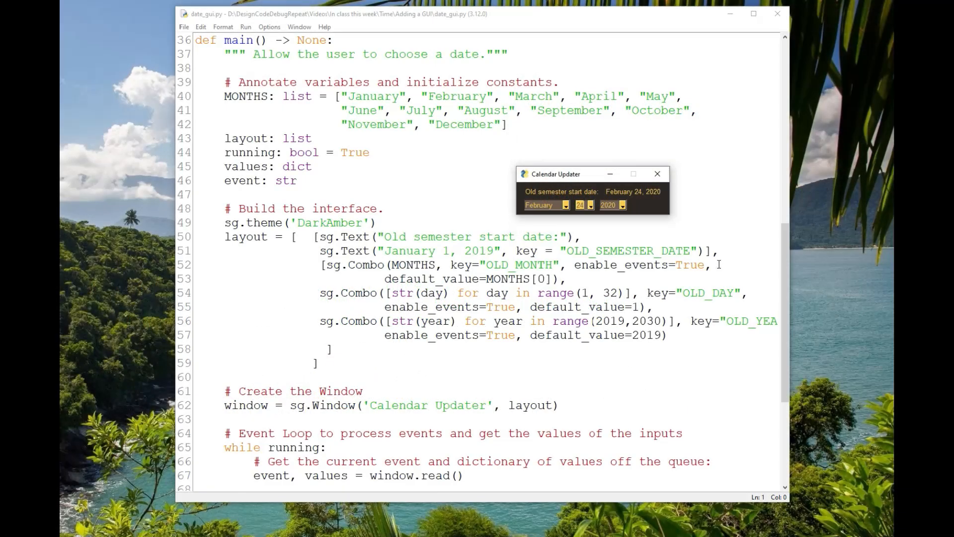
# Scroll down to the event loop's update_date call, window.close() and the __main__ guard calling main()
pyautogui.scroll(-3)
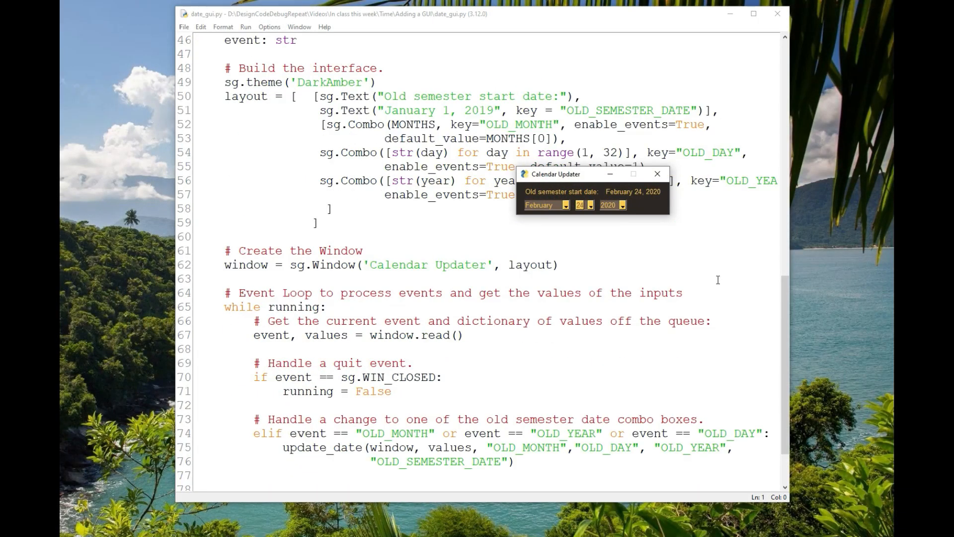
pyautogui.moveTo(607, 272)
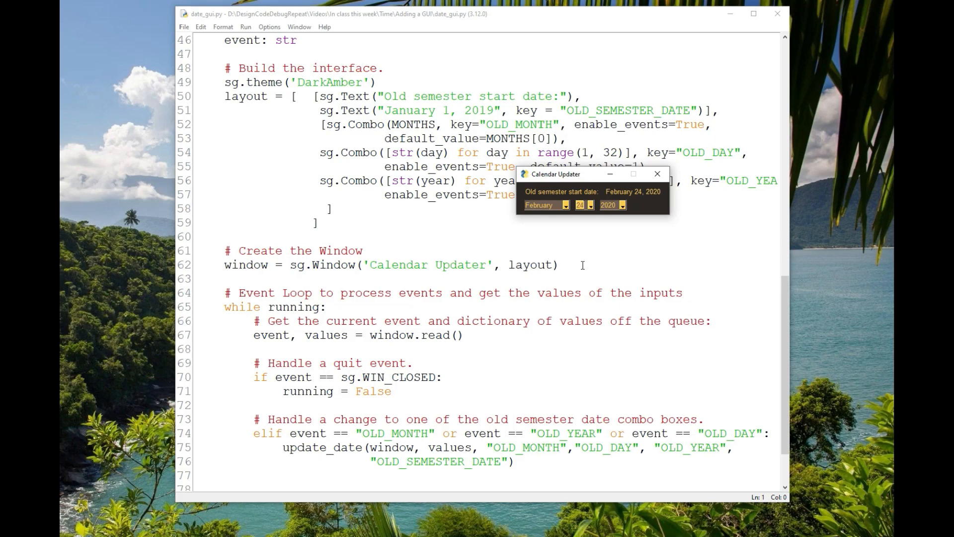
pyautogui.scroll(-3)
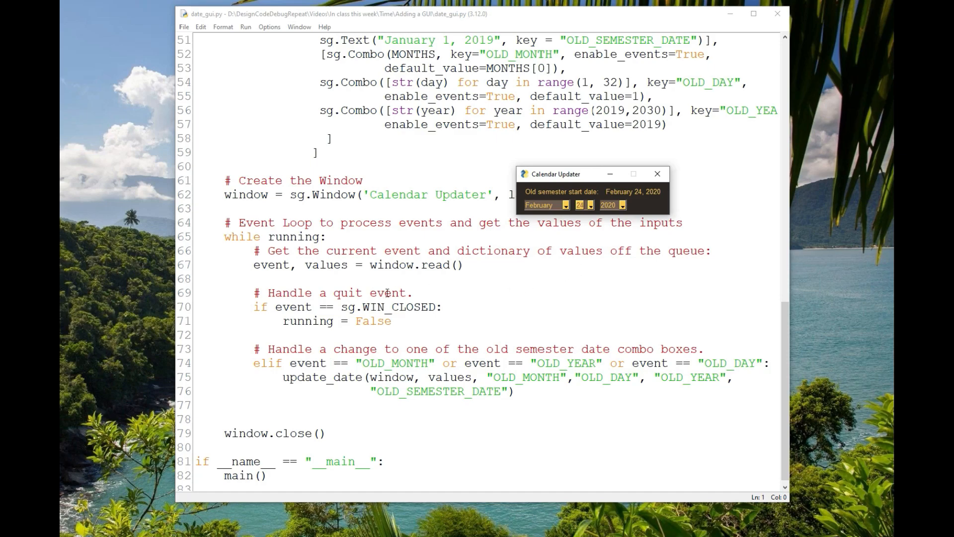
pyautogui.moveTo(447, 267)
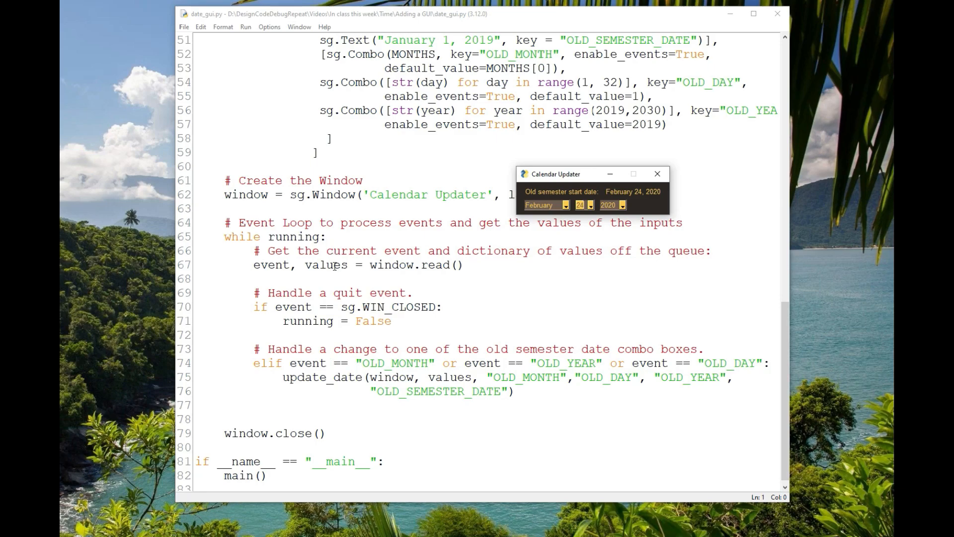
pyautogui.moveTo(381, 315)
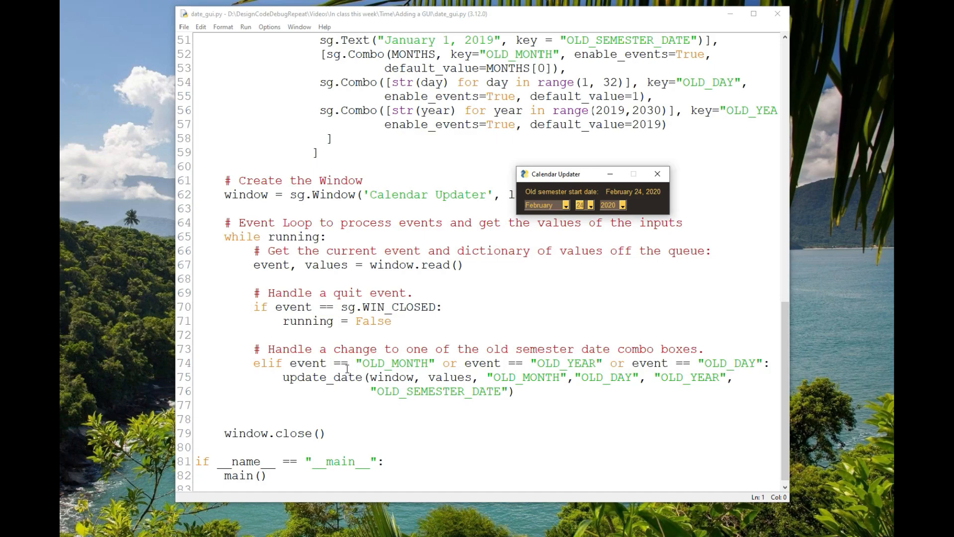
pyautogui.moveTo(641, 370)
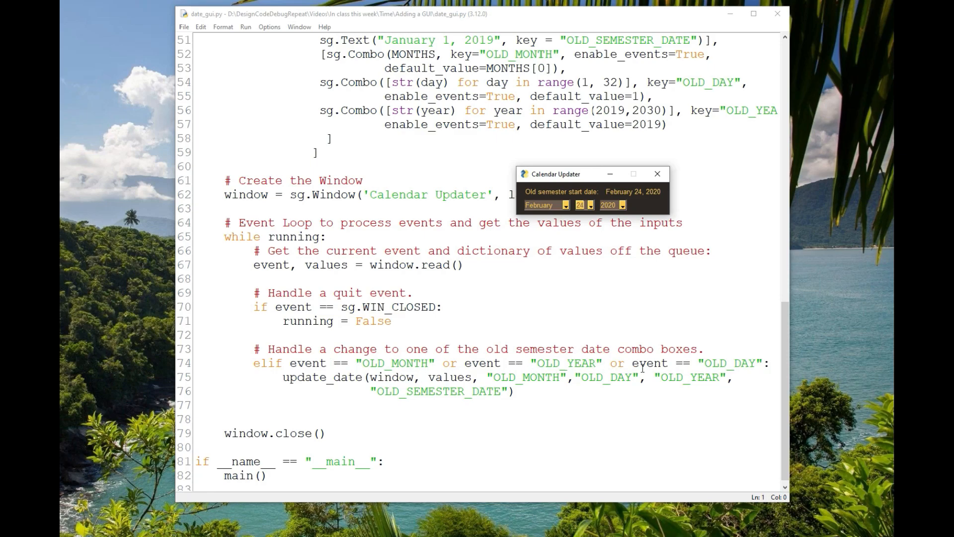
pyautogui.moveTo(535, 358)
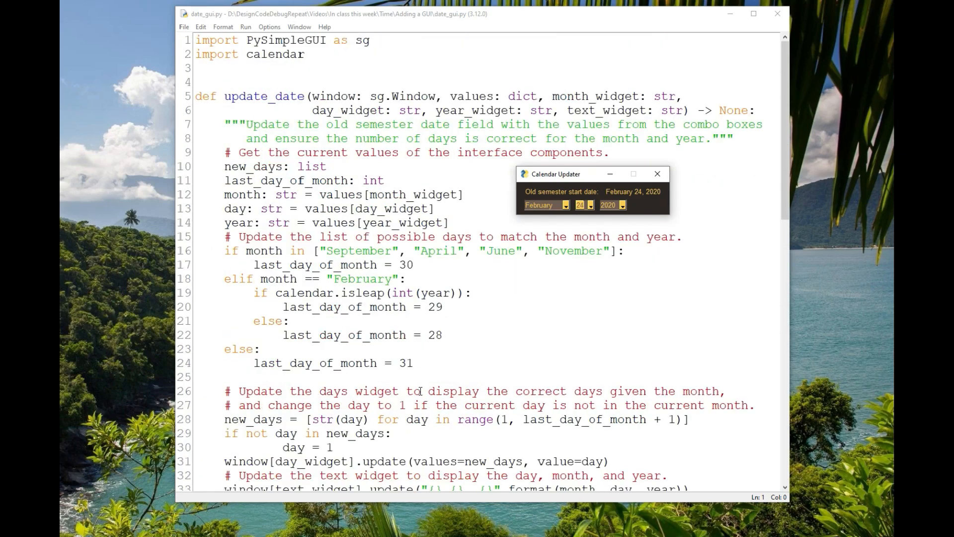
pyautogui.click(657, 175)
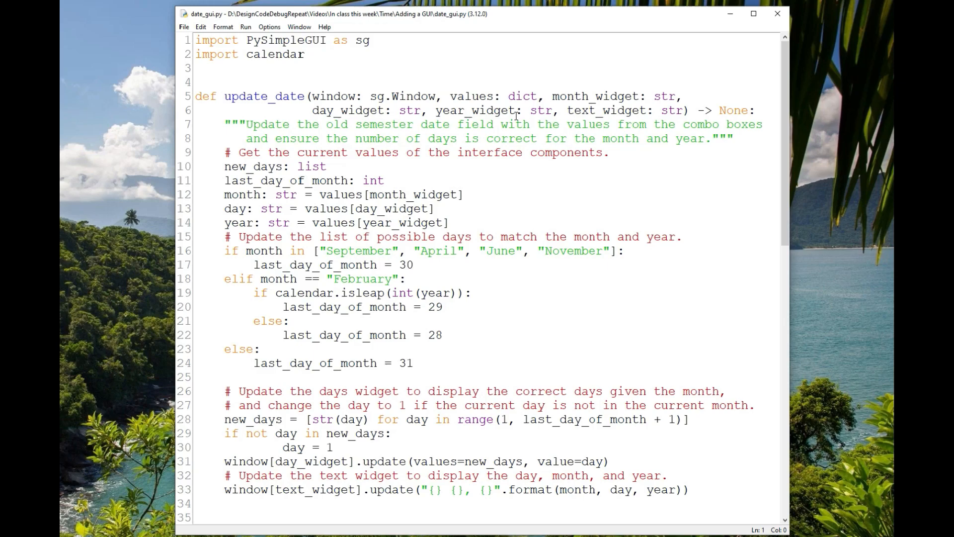
pyautogui.moveTo(223, 194); pyautogui.dragTo(448, 222)
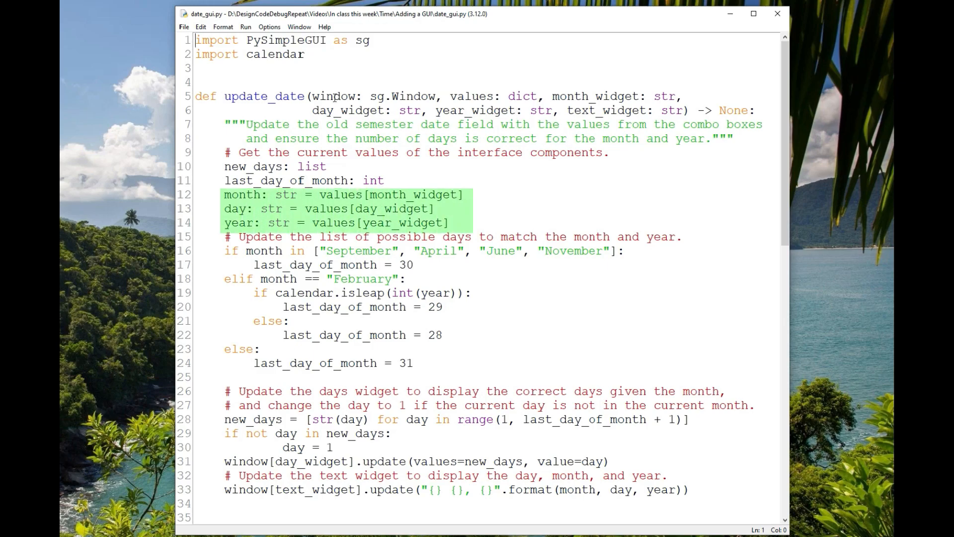
pyautogui.moveTo(522, 184)
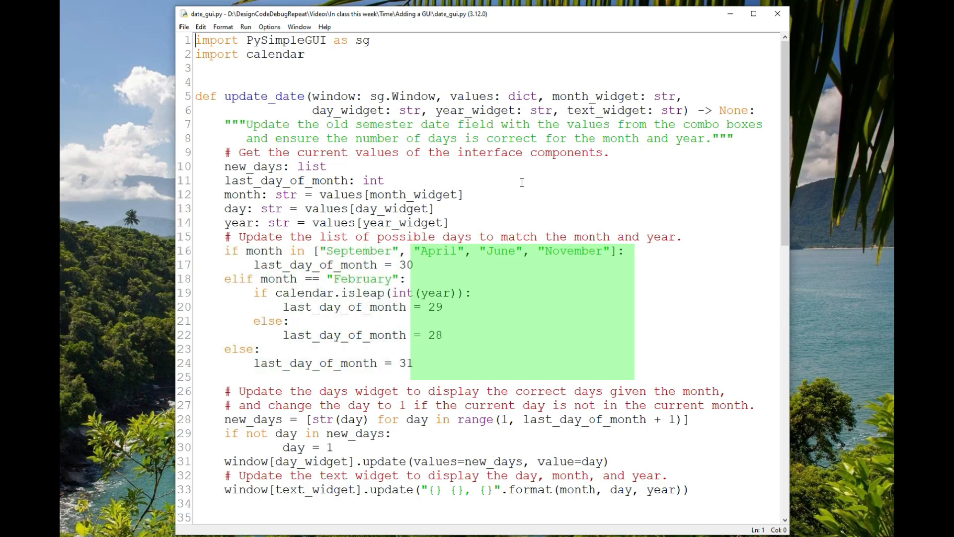
# Clear the highlights on the month-length block and the days-update line in update_date
pyautogui.click(520, 183)
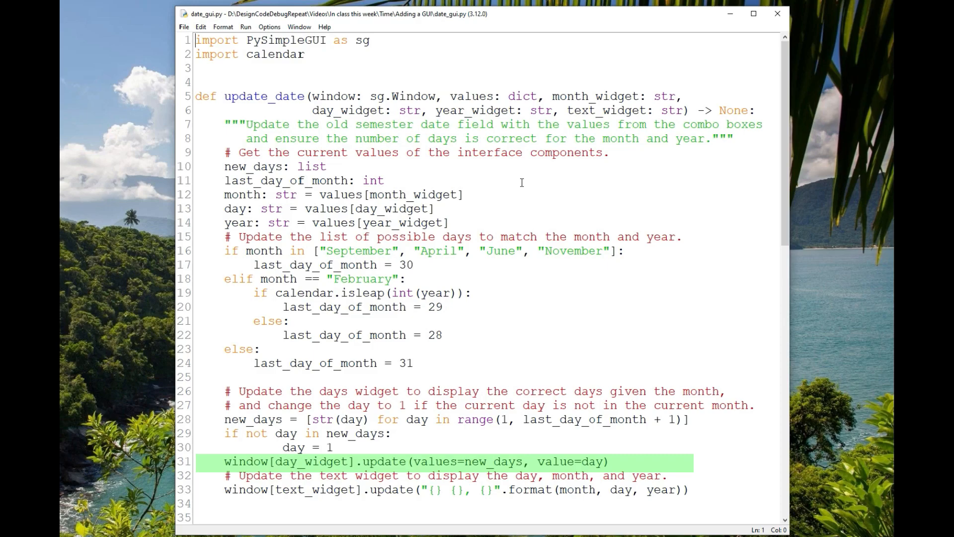
pyautogui.click(456, 489)
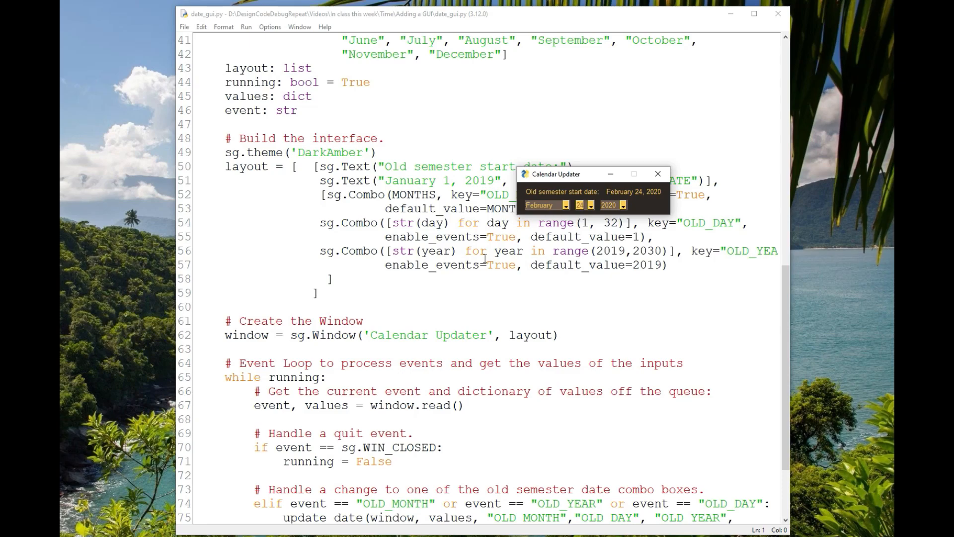
pyautogui.moveTo(374, 341)
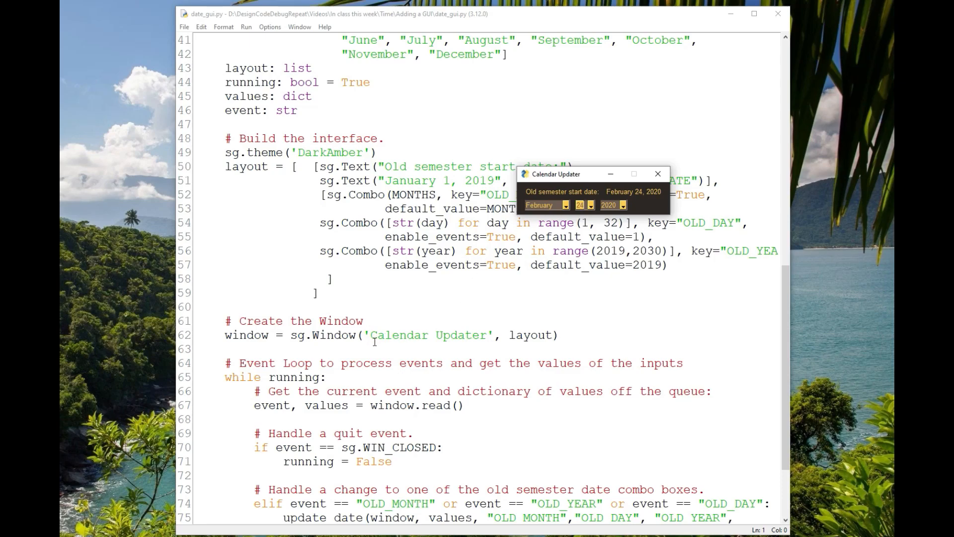
# Scroll so the end of update_date and main()'s month list (lines 26–59) show together
pyautogui.scroll(-3)
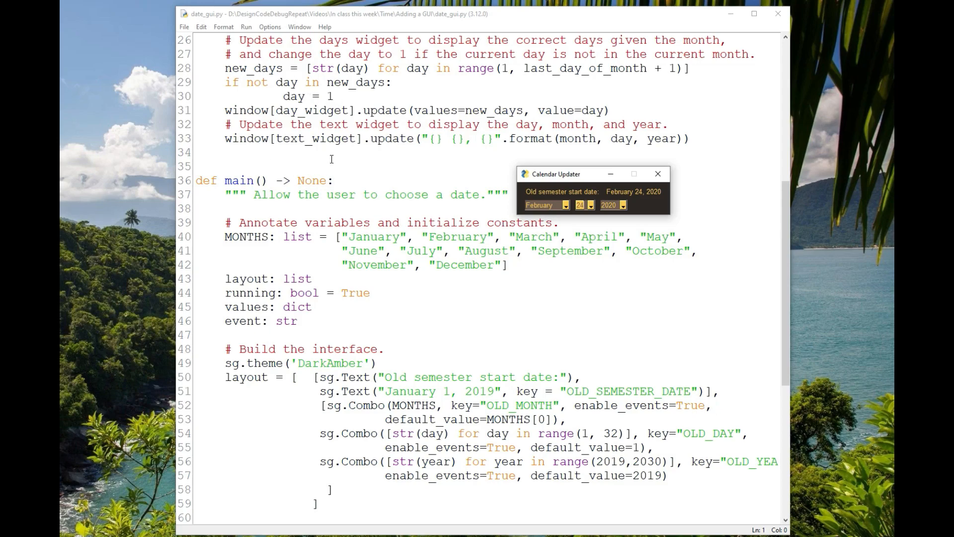
pyautogui.moveTo(387, 146)
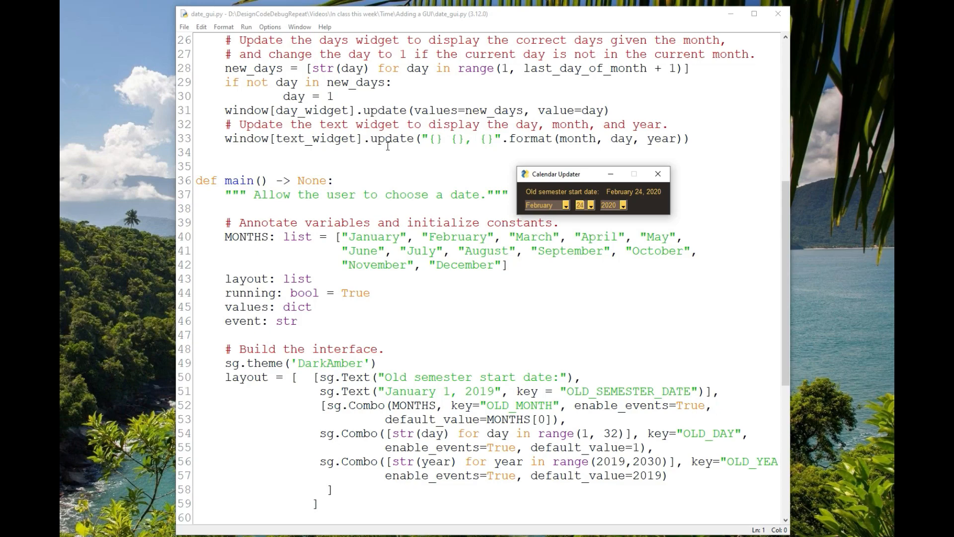
pyautogui.moveTo(321, 211)
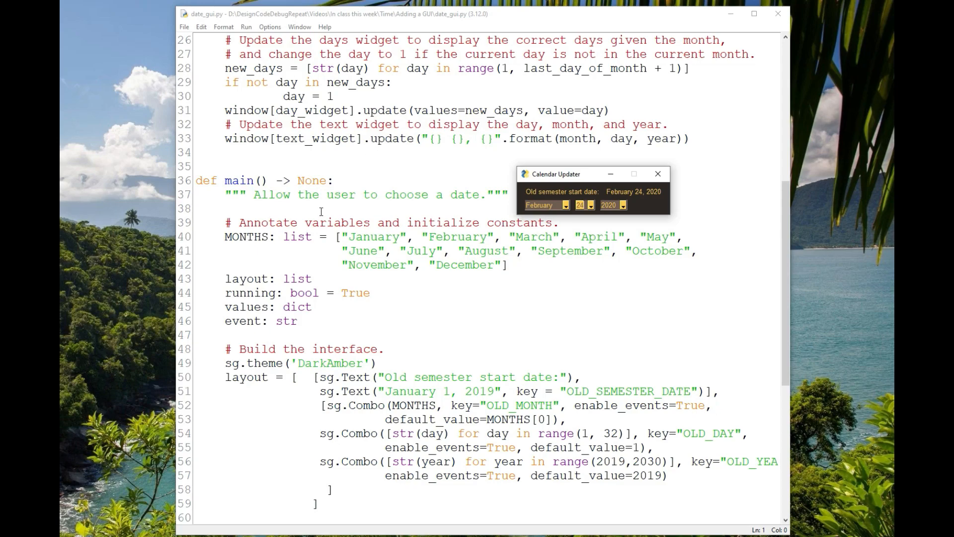